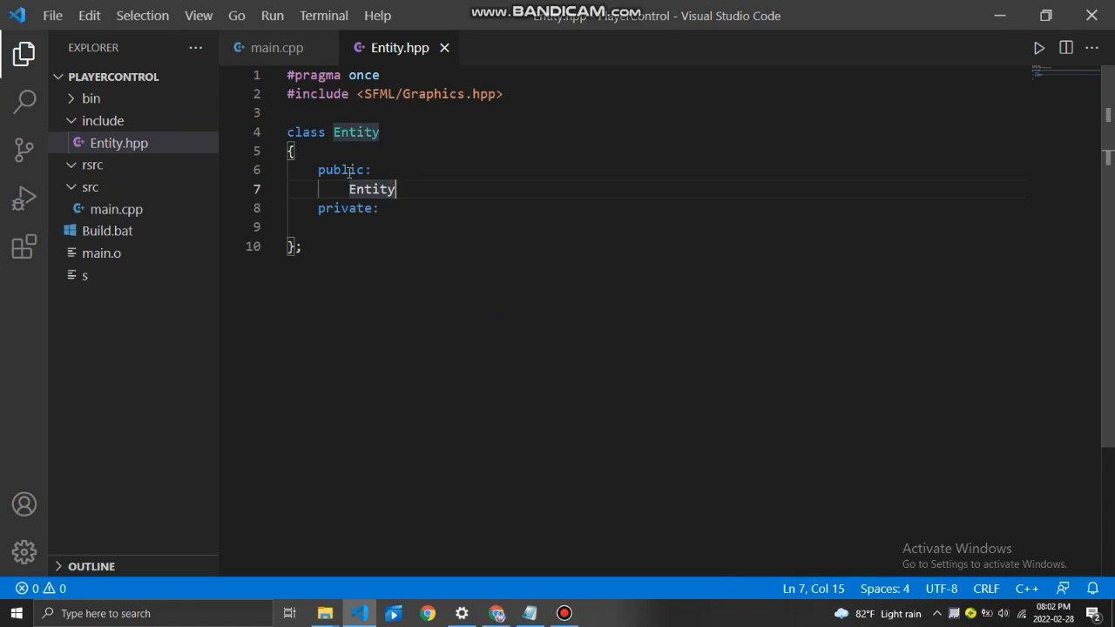
# Declare a drawTo method and a private sf::RectangleShape rect member in Entity.
pyautogui.write('()')
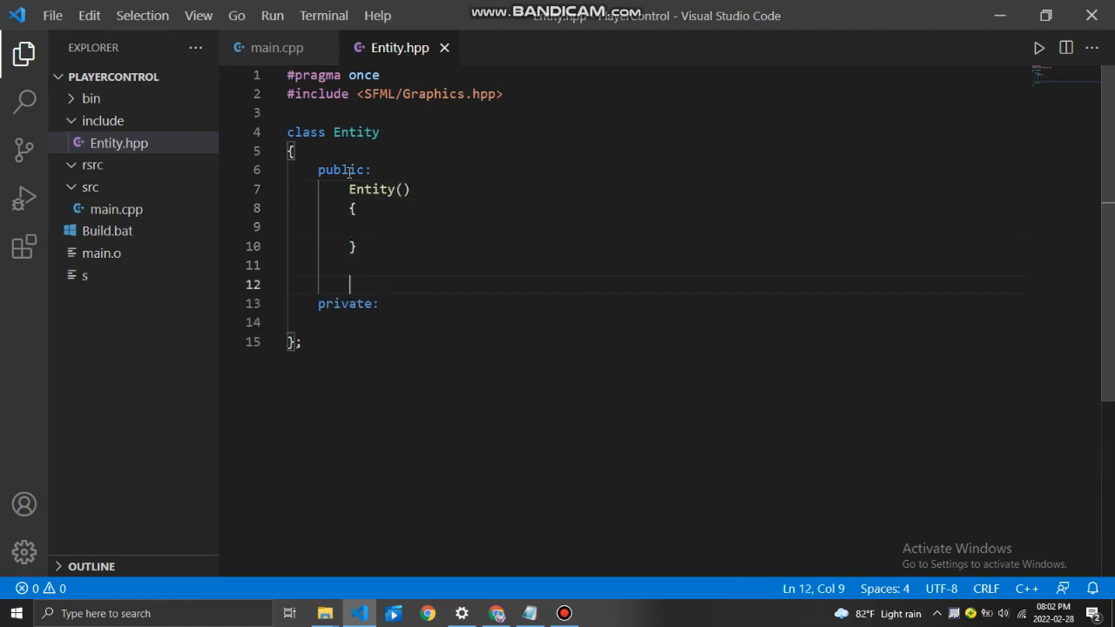
pyautogui.write('void drawTo(')
pyautogui.click(655, 322)
pyautogui.write('sf::Re')
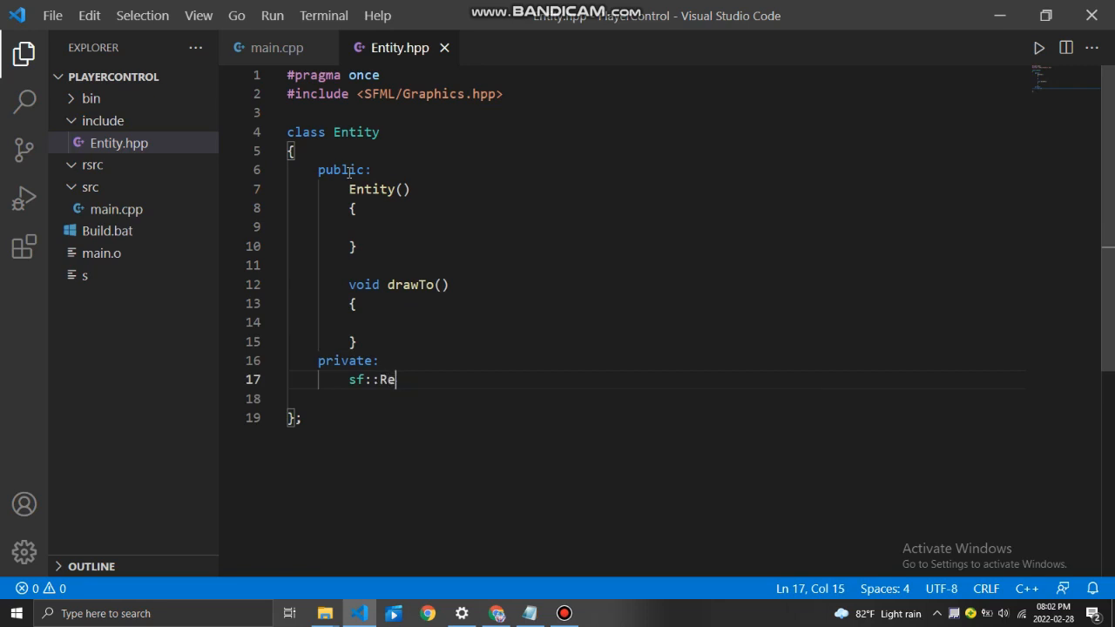
pyautogui.write('ctangleShape rect;')
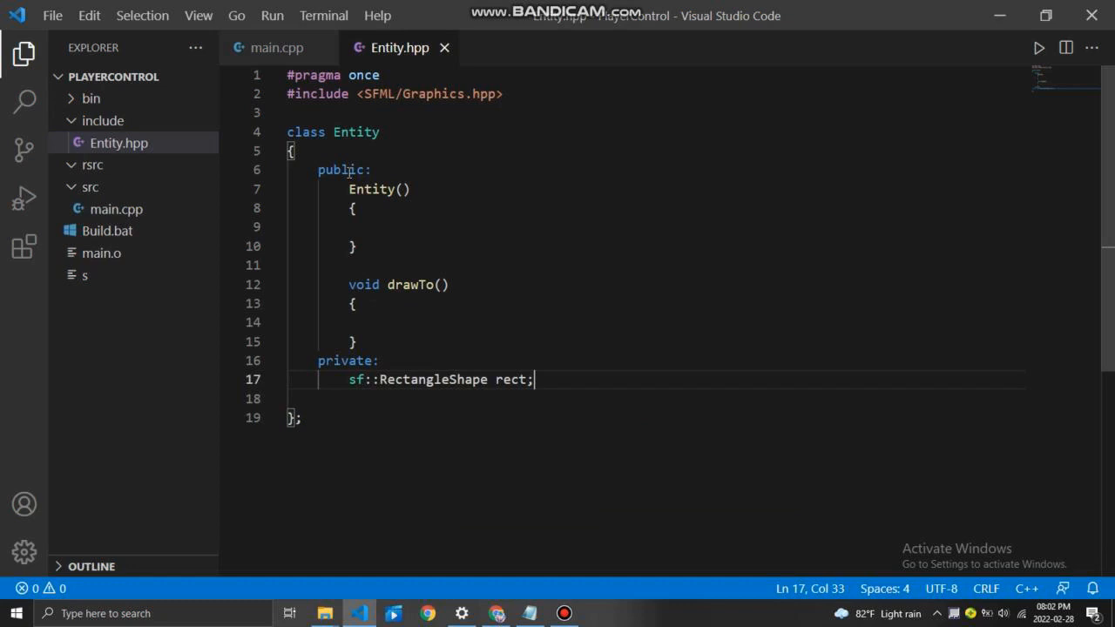
# Give the constructor float x, y calling rect.setSize, and have drawTo call window.draw(rect).
pyautogui.click(352, 303)
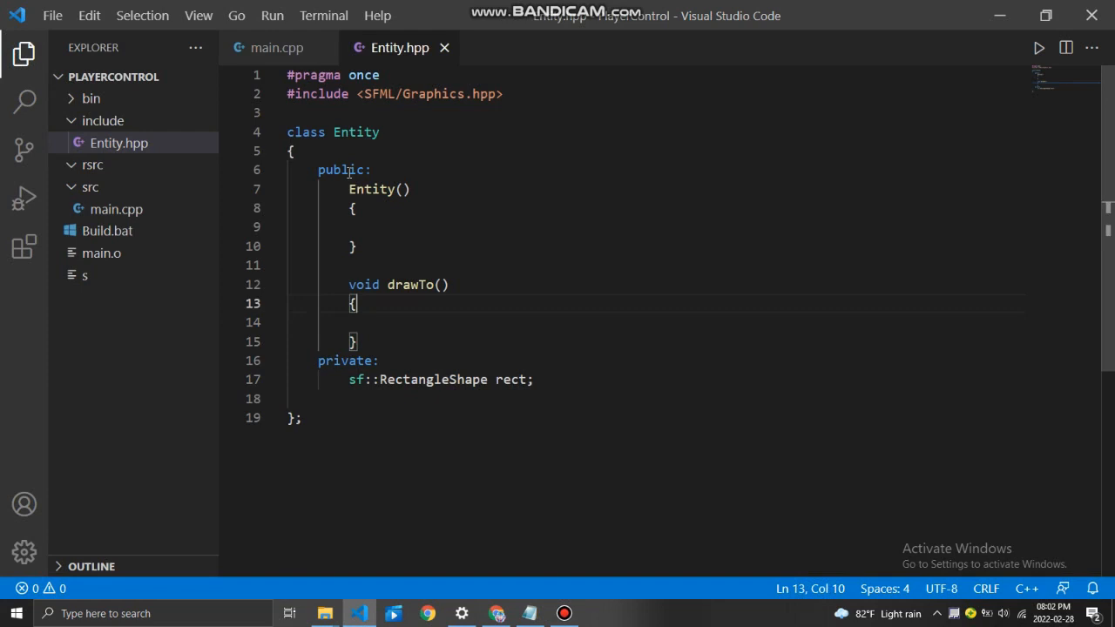
pyautogui.write('float x, float y')
pyautogui.click(658, 227)
pyautogui.write('s')
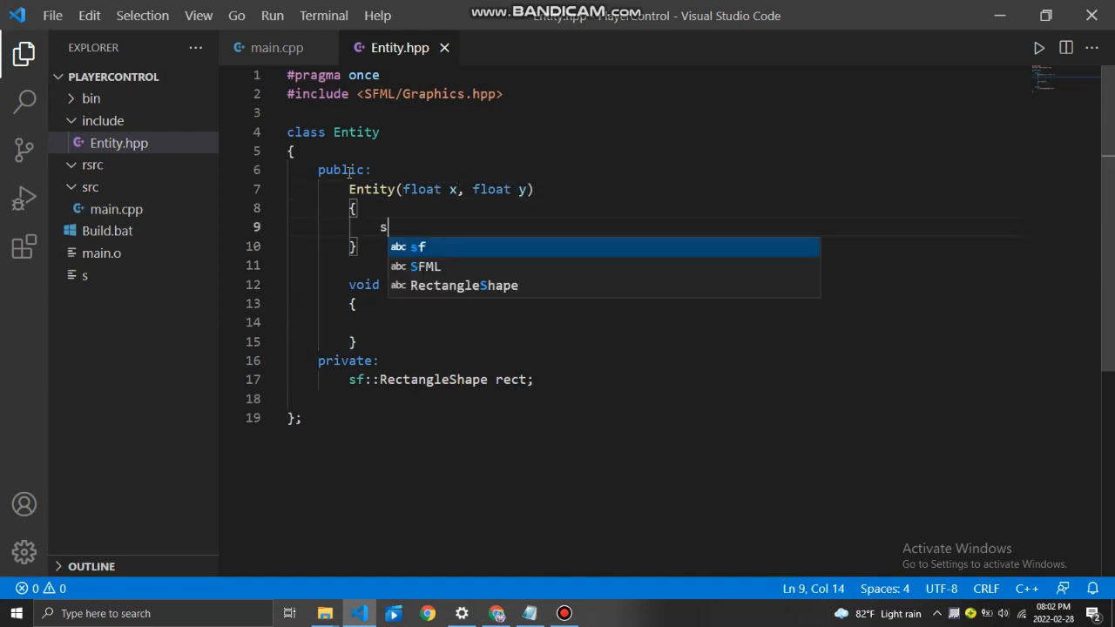
pyautogui.write('rect.setSize(sf::Vector2f(x, y));')
pyautogui.click(657, 322)
pyautogui.write('window.d')
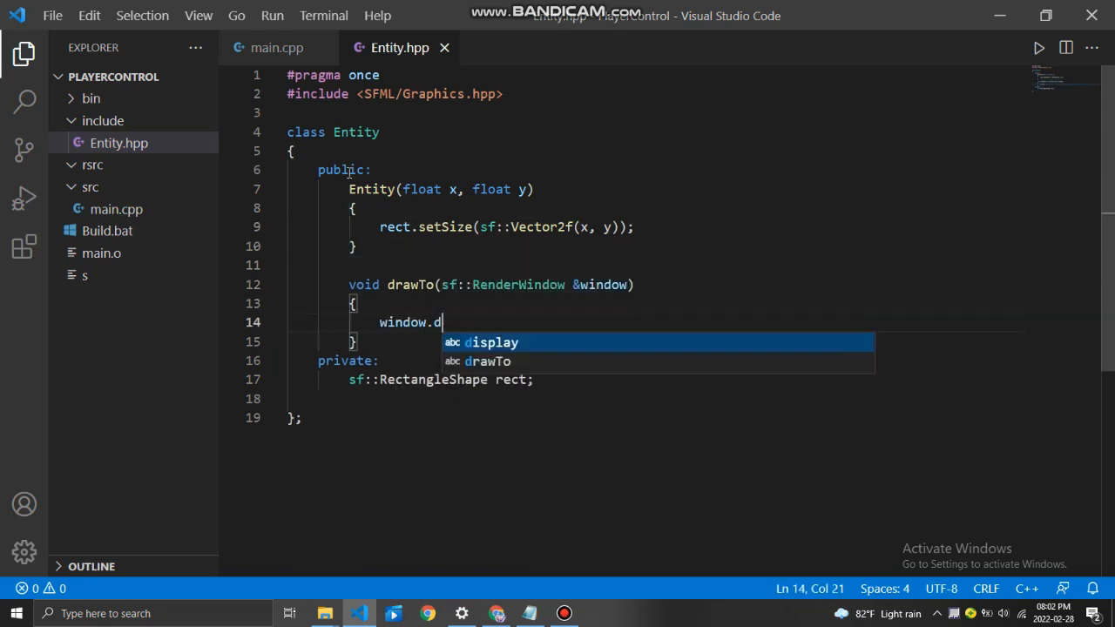
pyautogui.write('raw(rect);')
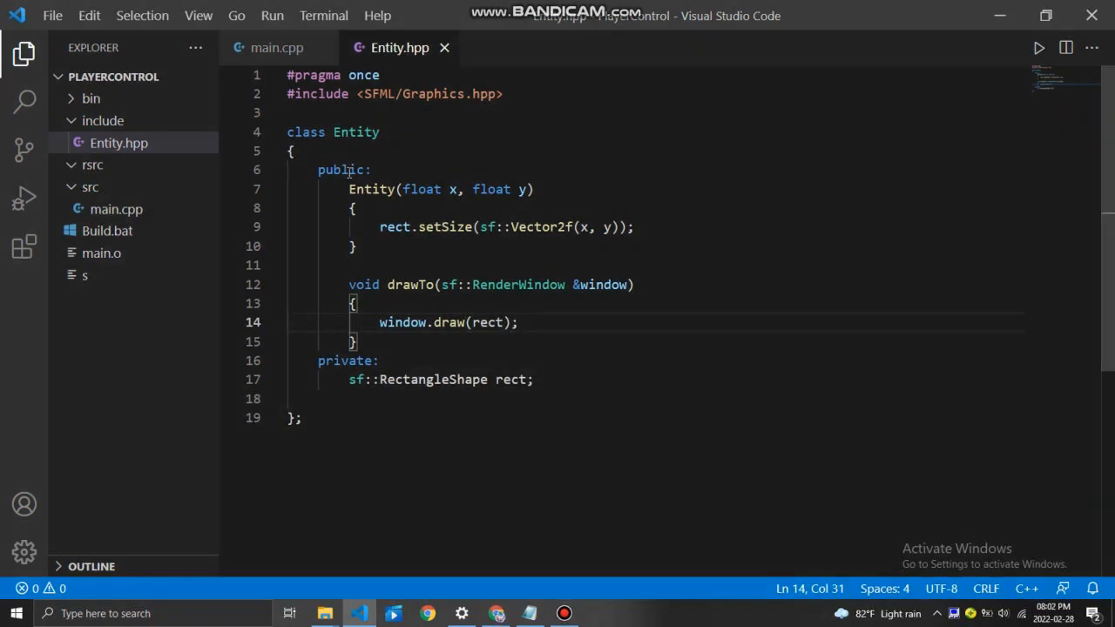
# Start the debug build and add empty processEvents and update stubs to Entity.
pyautogui.click(277, 48)
pyautogui.write('void processEvents(s')
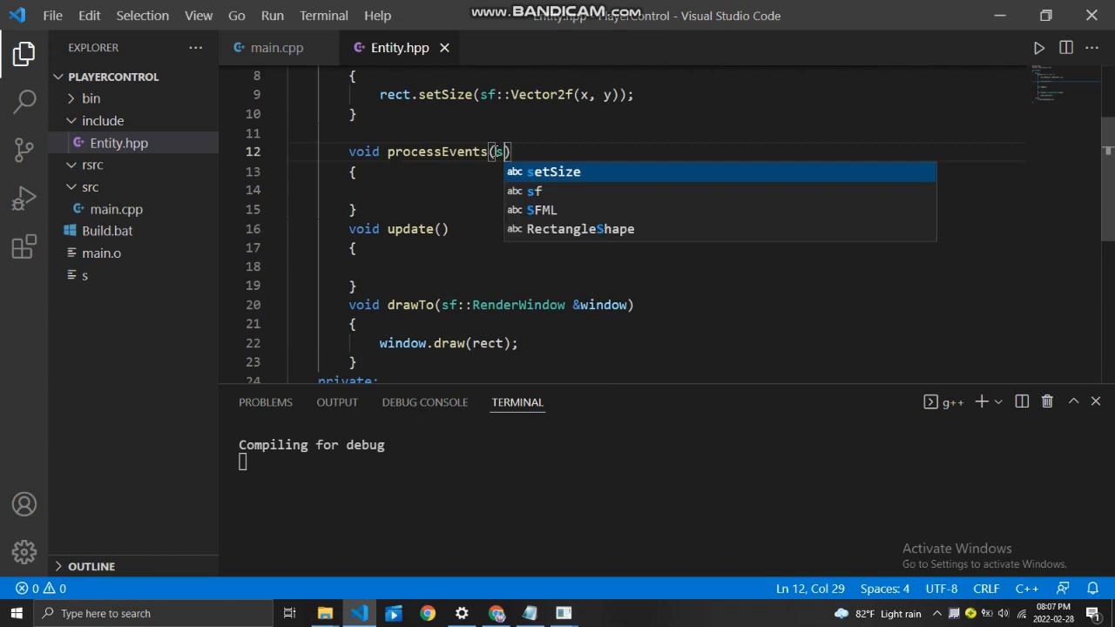
# Give processEvents the parameters sf::Keyboard::Key key and bool checkPressed.
pyautogui.write('sf::Keyboard::K')
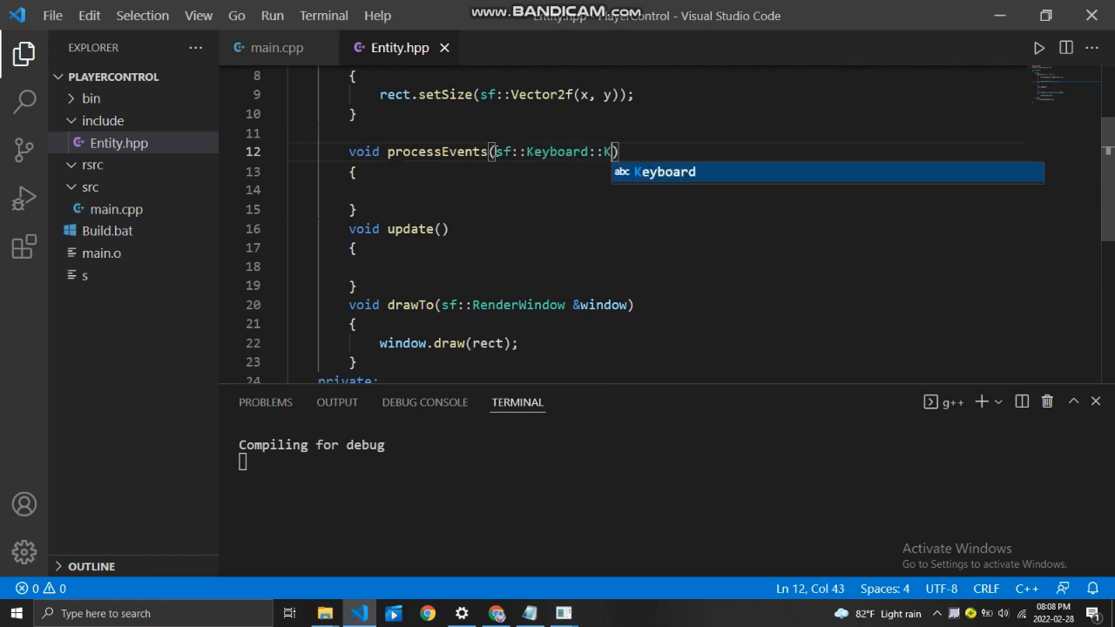
pyautogui.write('ey key,')
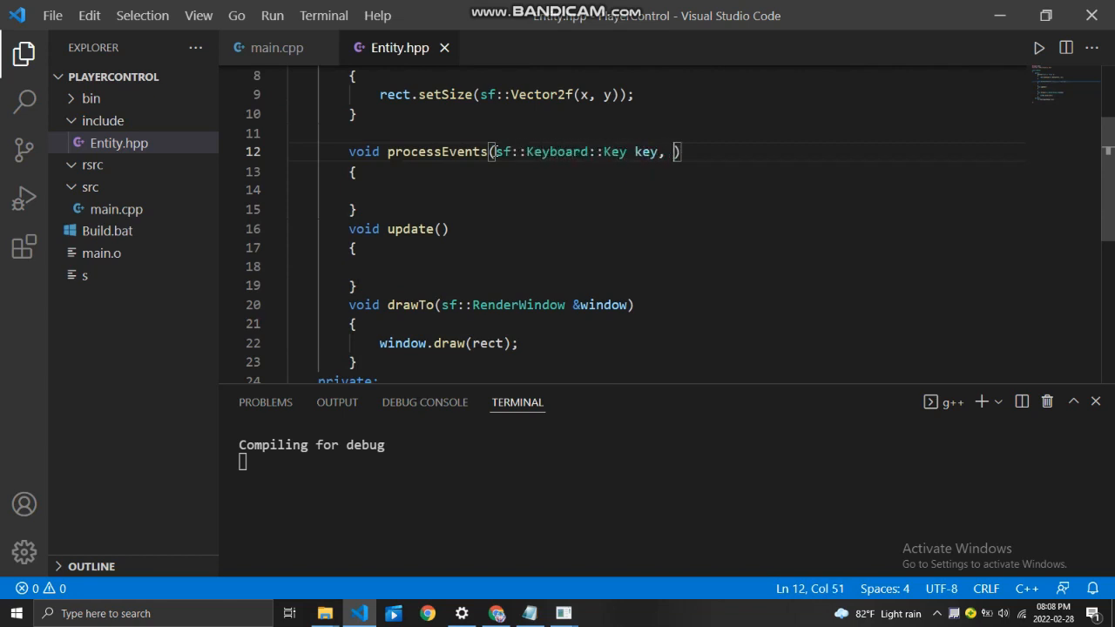
pyautogui.write('bool checkPre')
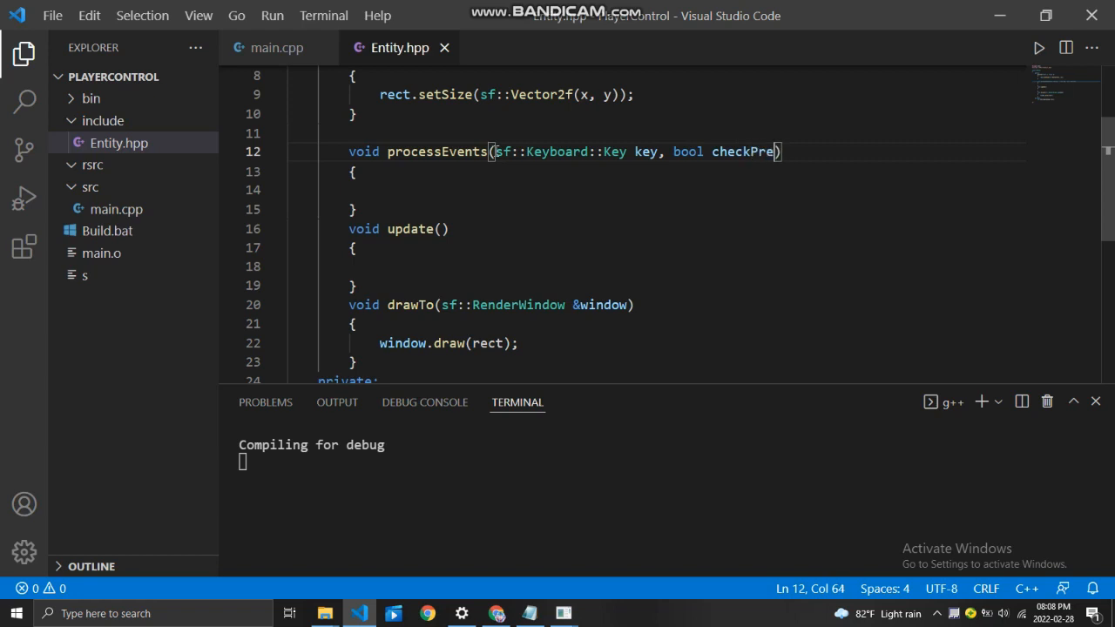
# Declare boolean direction flags such as bool up under Entity's private section.
pyautogui.scroll(-3)
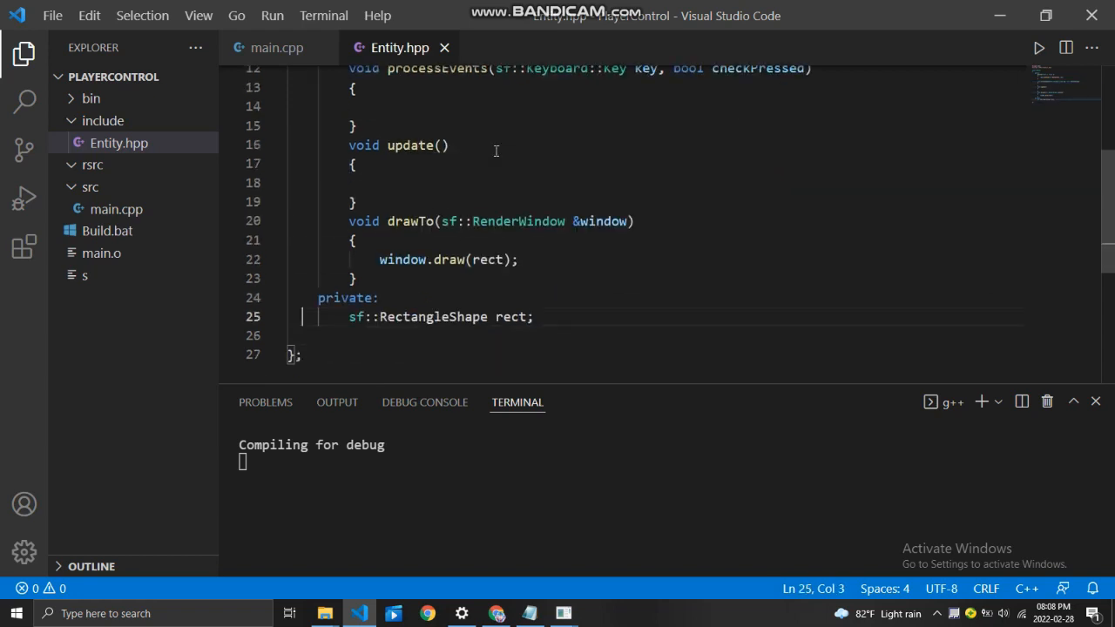
pyautogui.write('bool up;')
pyautogui.write('booo')
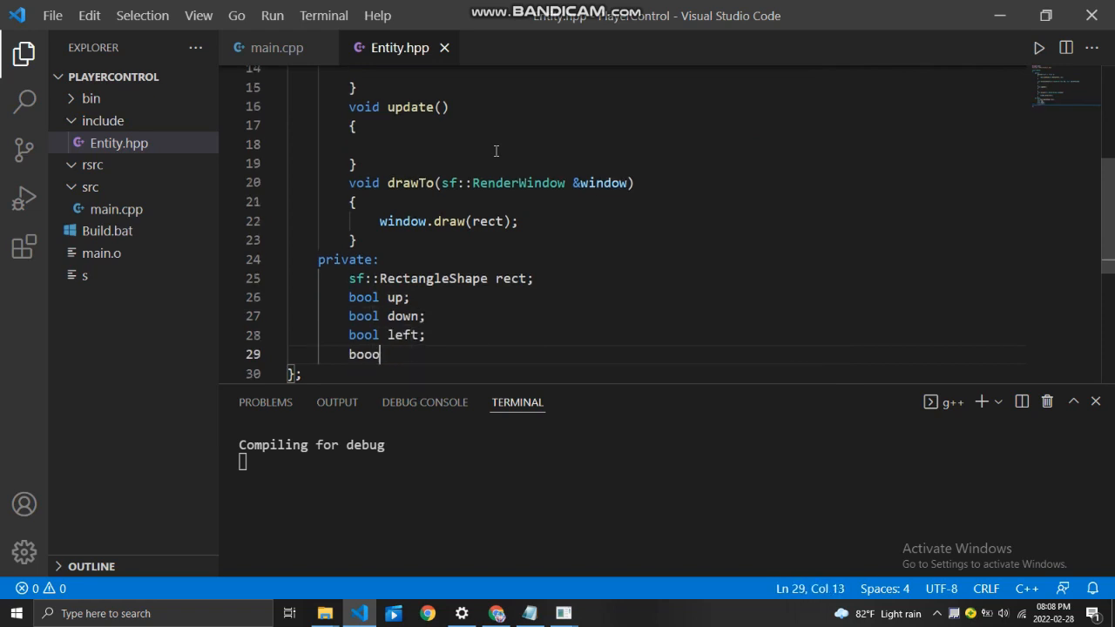
pyautogui.scroll(3)
pyautogui.write('if(checkPressed == ')
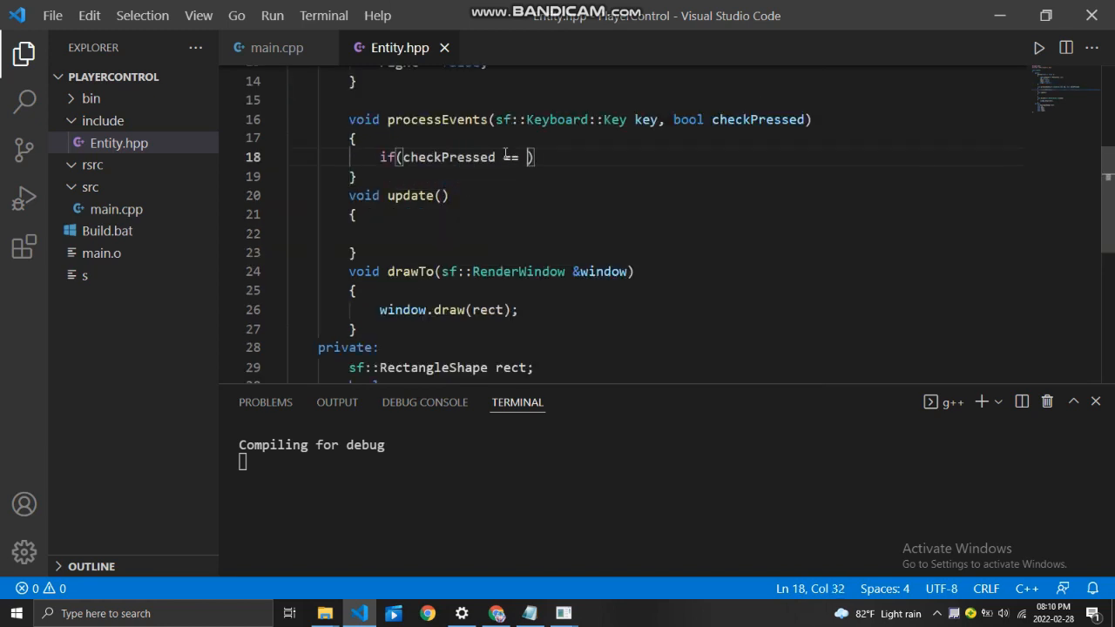
# Write if(checkPressed == true) comparing key against sf::Keyboard keys to set direction flags.
pyautogui.write('true){')
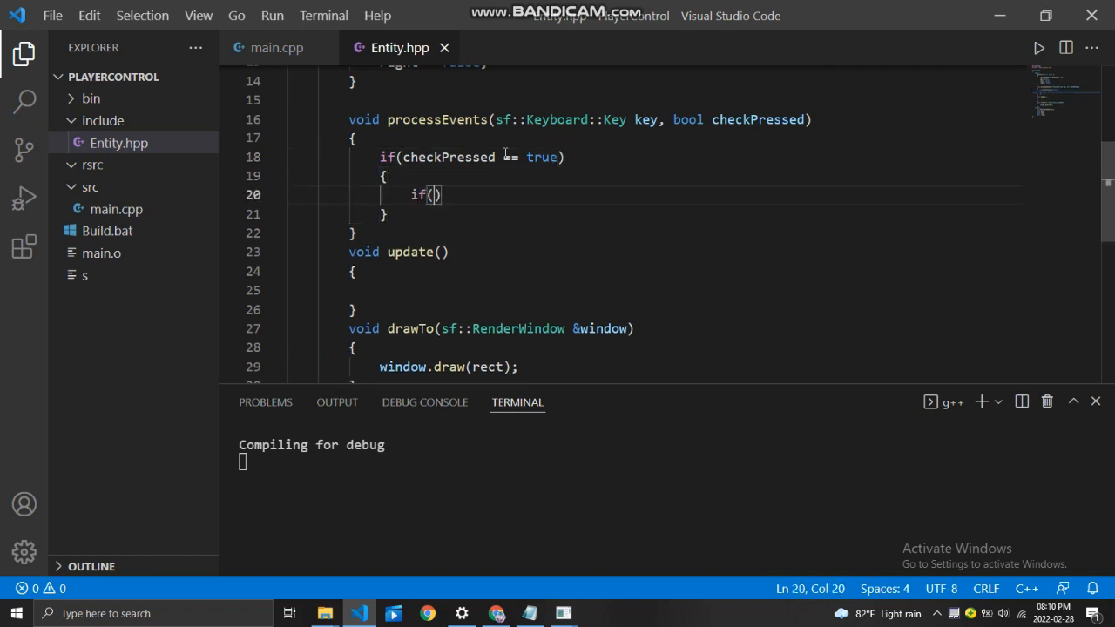
pyautogui.write('key == sf::e')
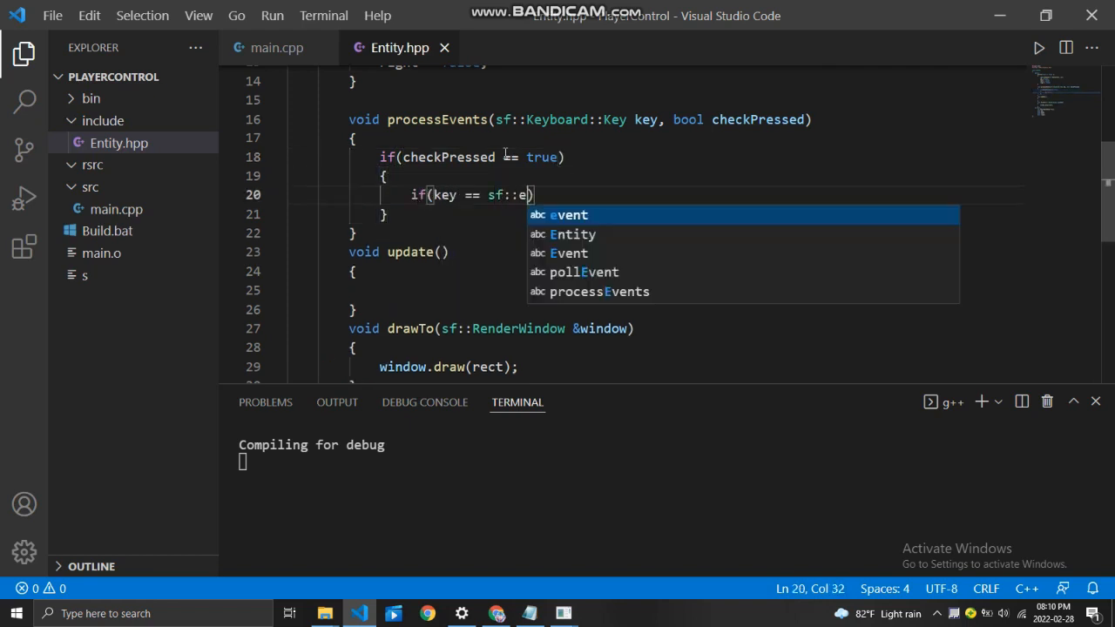
pyautogui.write('KeyBoard::')
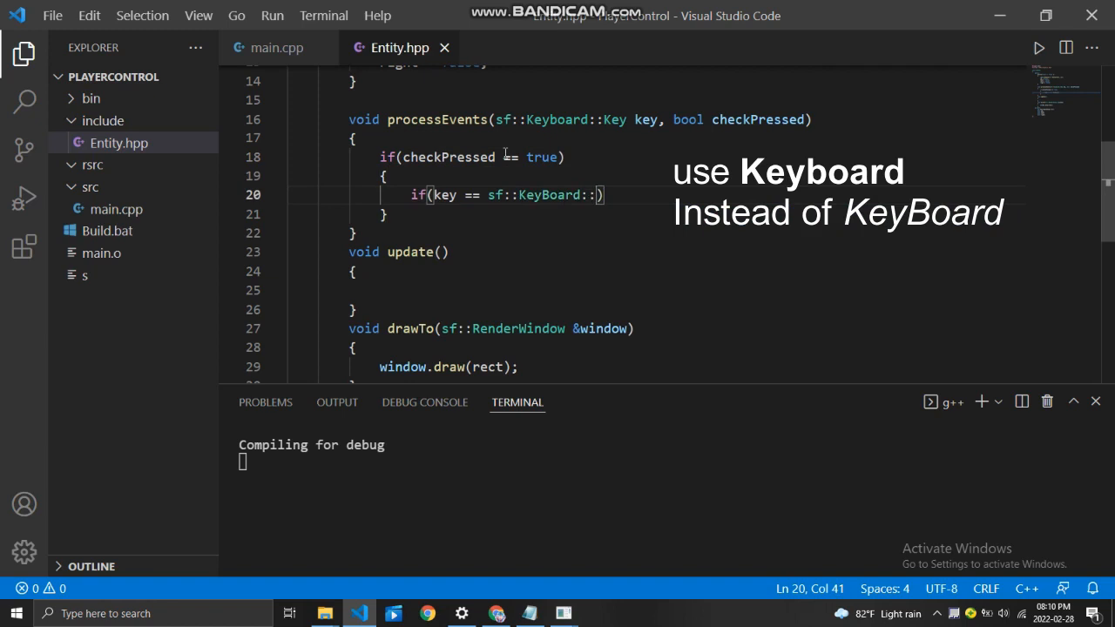
pyautogui.write('u')
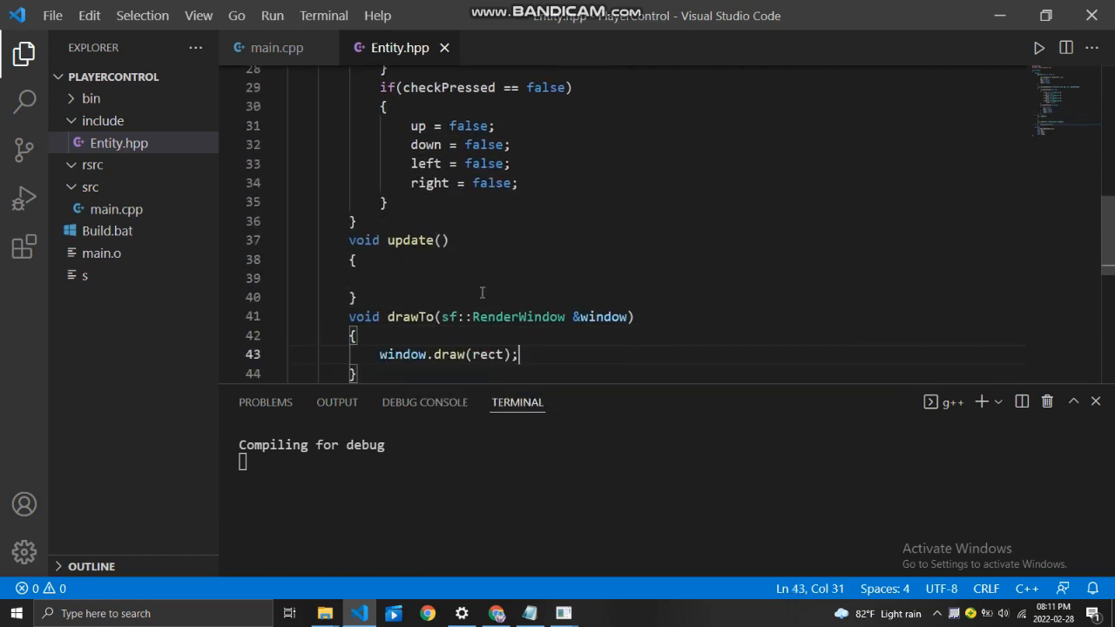
# Build an sf::Vector2f movement from the direction flags and call rect.move(movement) in update.
pyautogui.write('sf::Vecotr2f movement;')
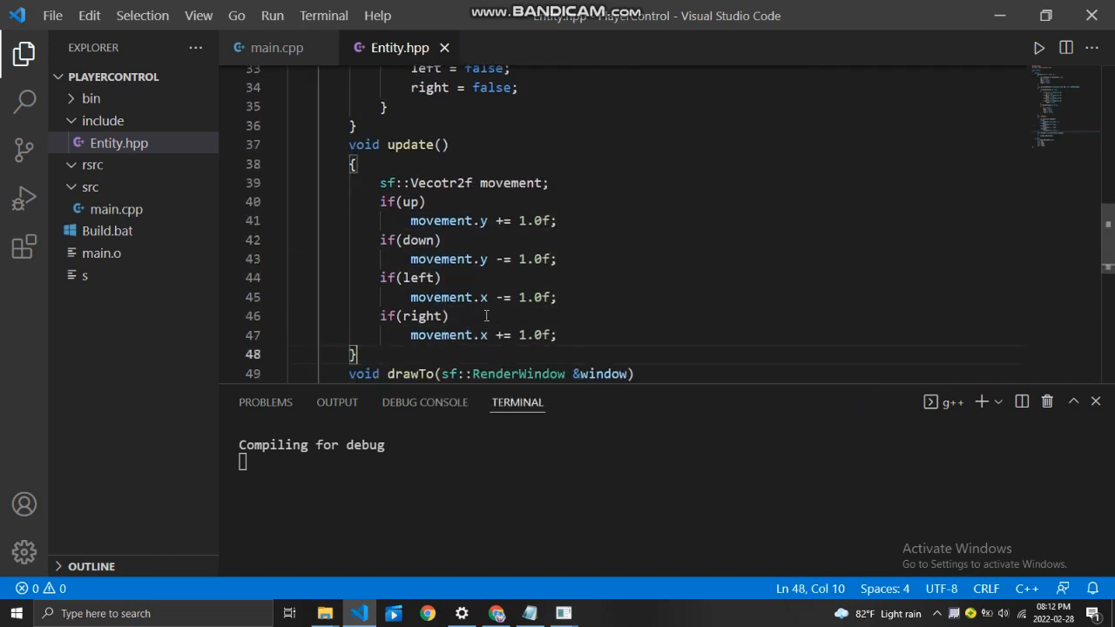
pyautogui.write('rect.')
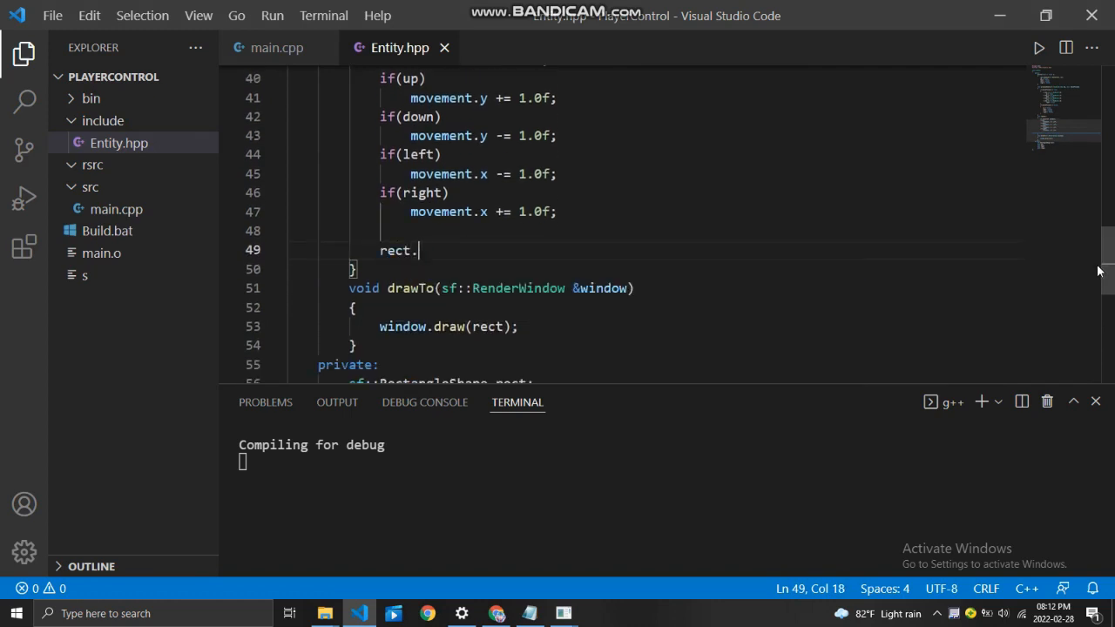
pyautogui.write('move(movement);')
pyautogui.write('if(event.type == s')
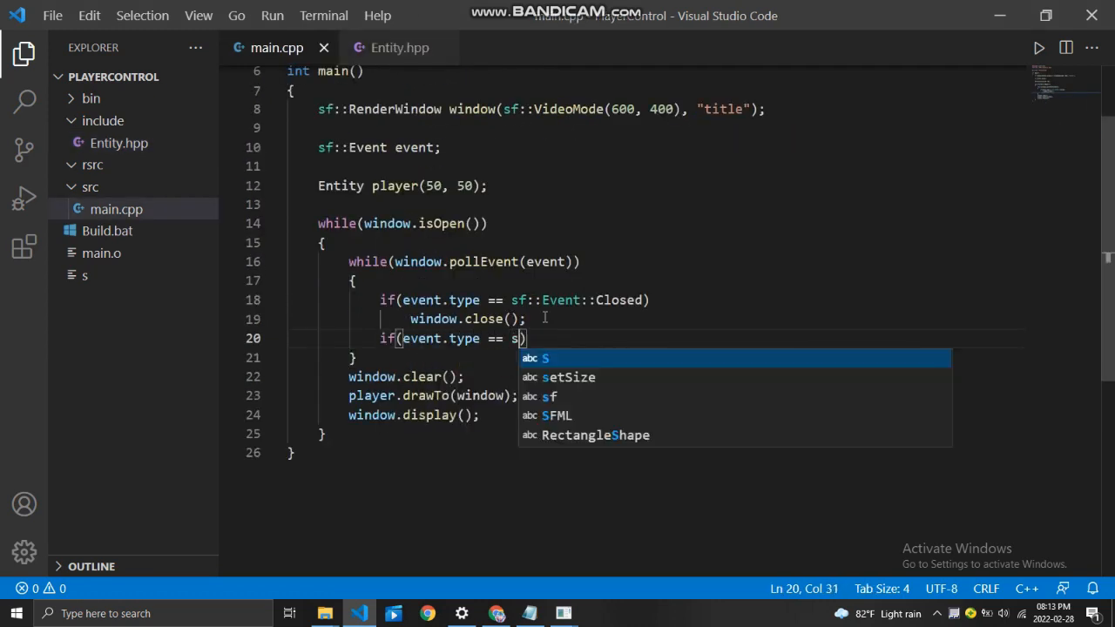
# On key-press events call player.processEvents(event.key.code, true) in main.cpp's loop.
pyautogui.write('f::KeyBoard::R')
pyautogui.write('player.processEvents(event.key')
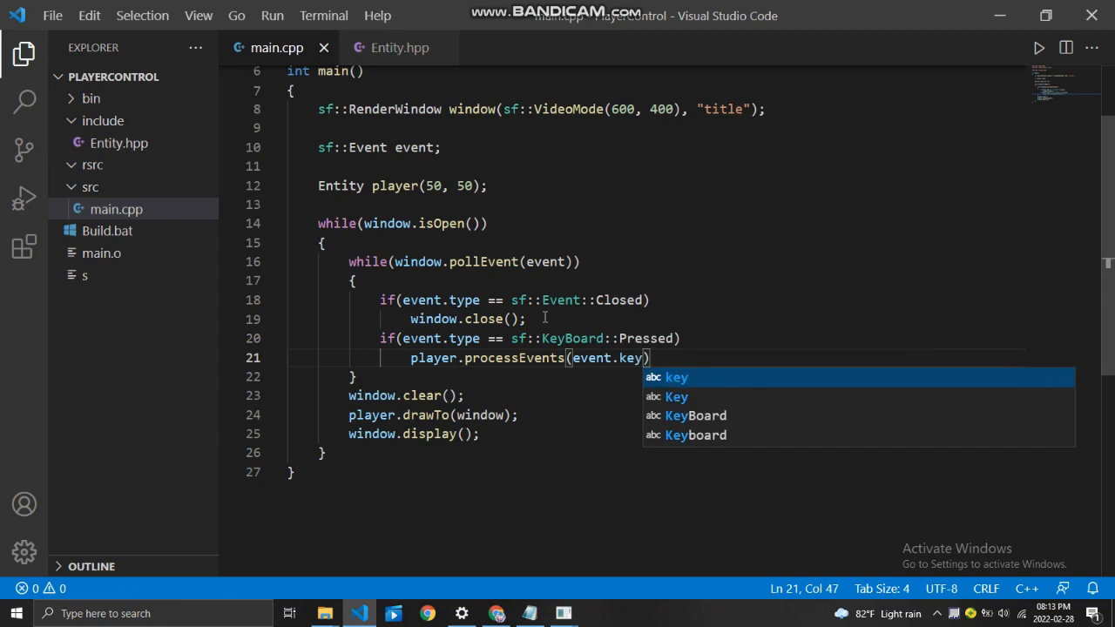
pyautogui.write('.code, true')
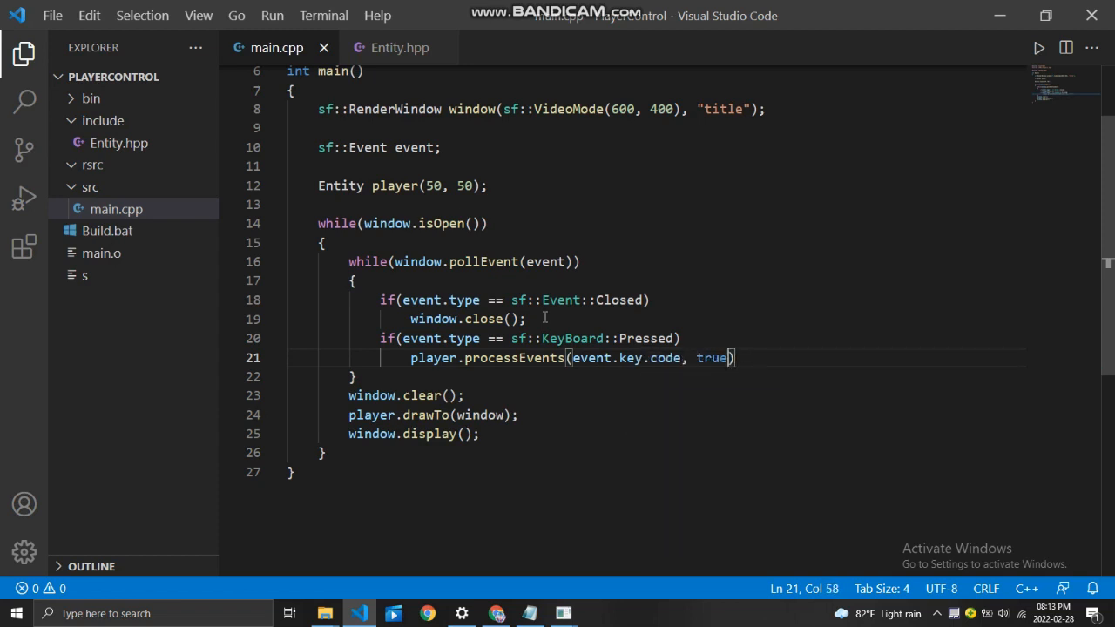